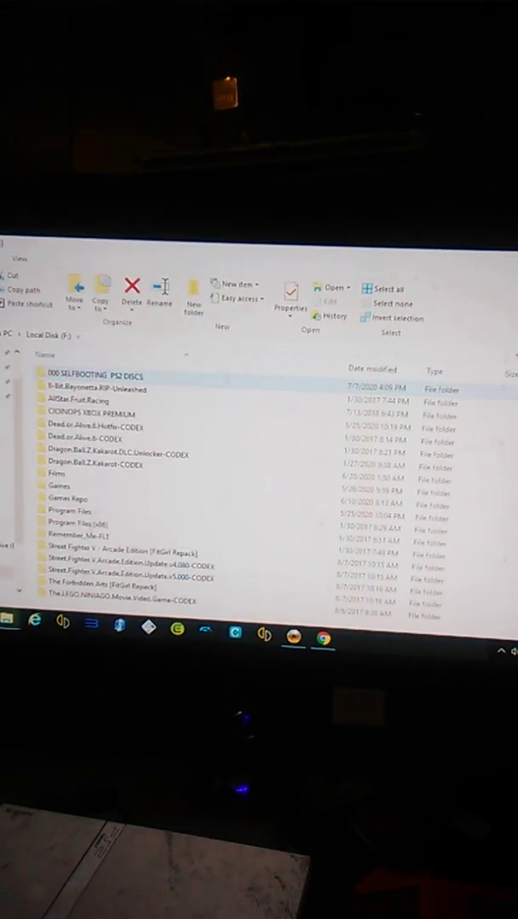
Open the PS2 game folder with the SLUS and SFD files on Local Disk (F:)
right_click(51, 434)
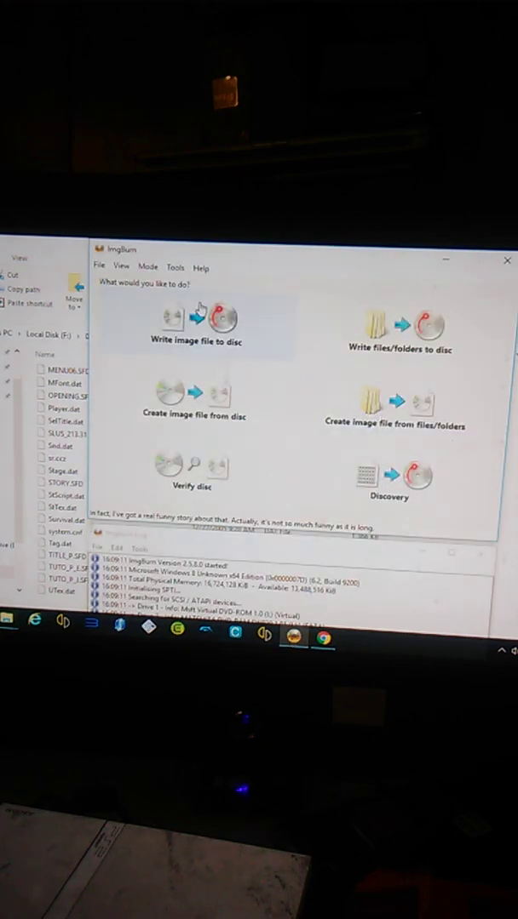
click(176, 266)
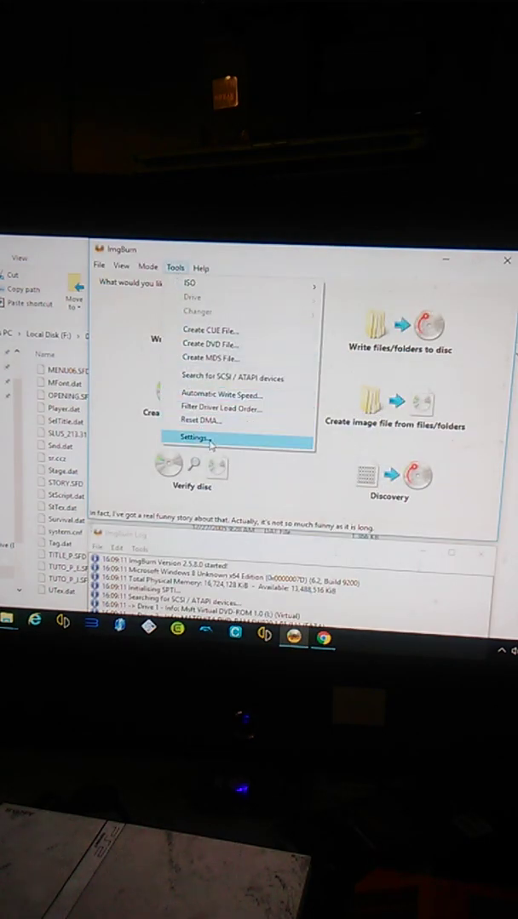
click(201, 436)
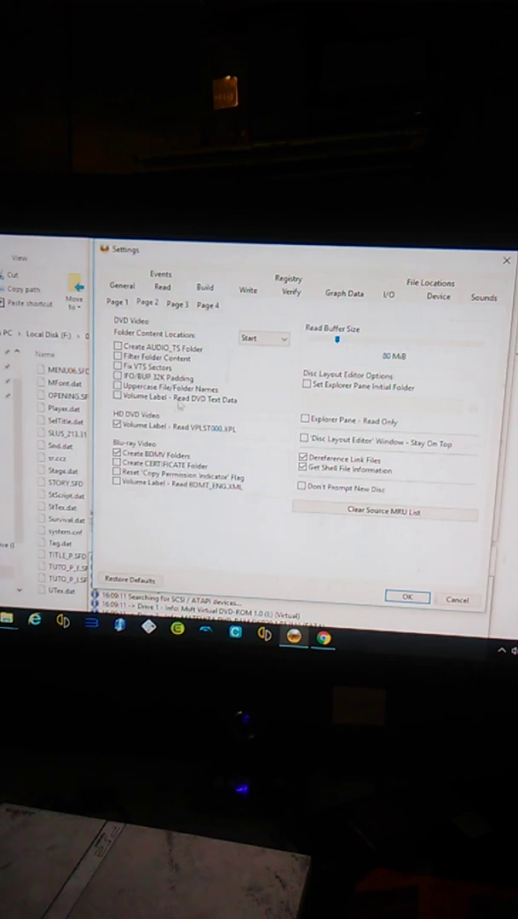
mouse_move(255, 351)
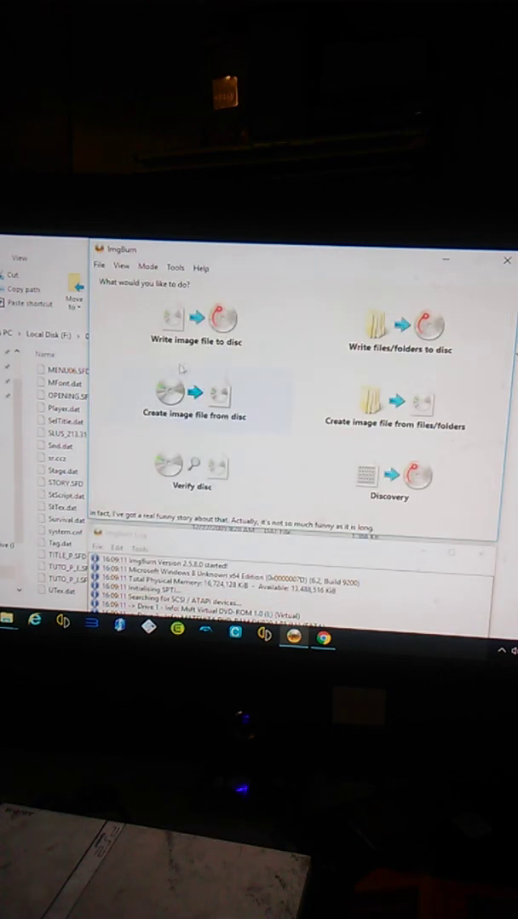
mouse_move(398, 405)
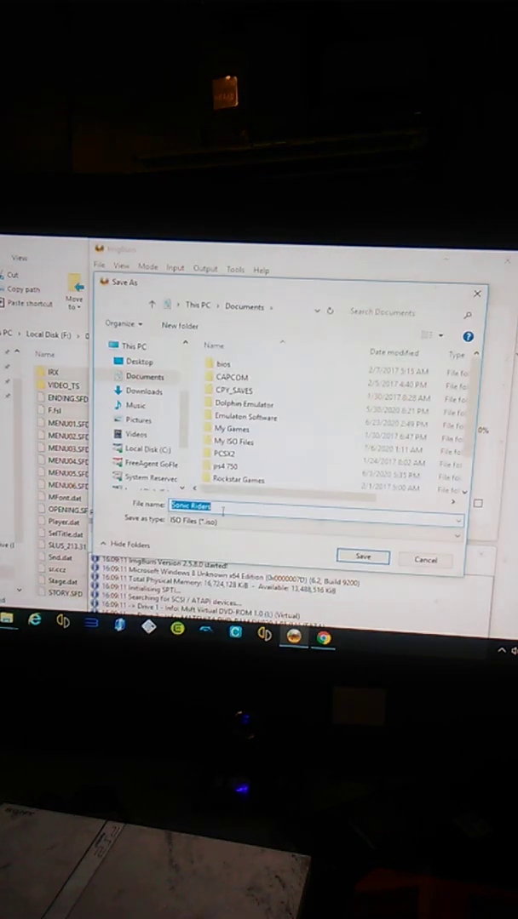
Name the output image tes.iso and build the Sonic Riders files into it
text(te)
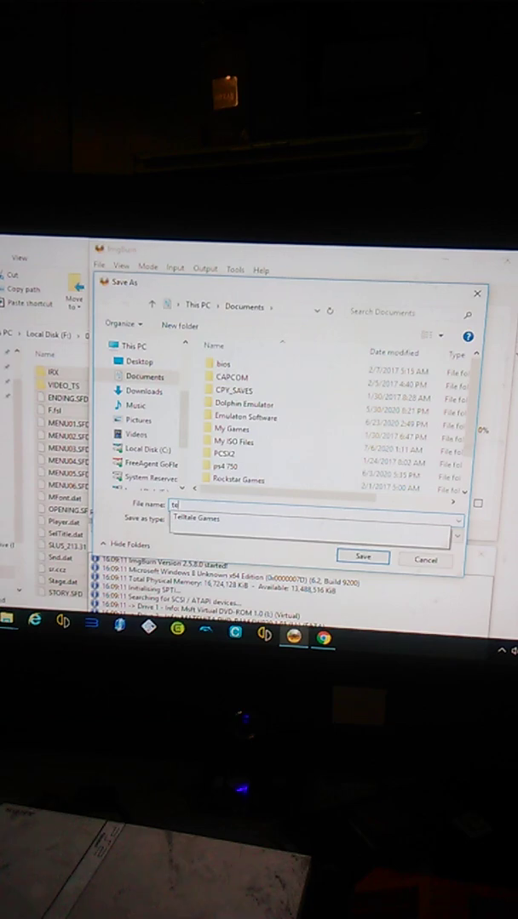
click(315, 520)
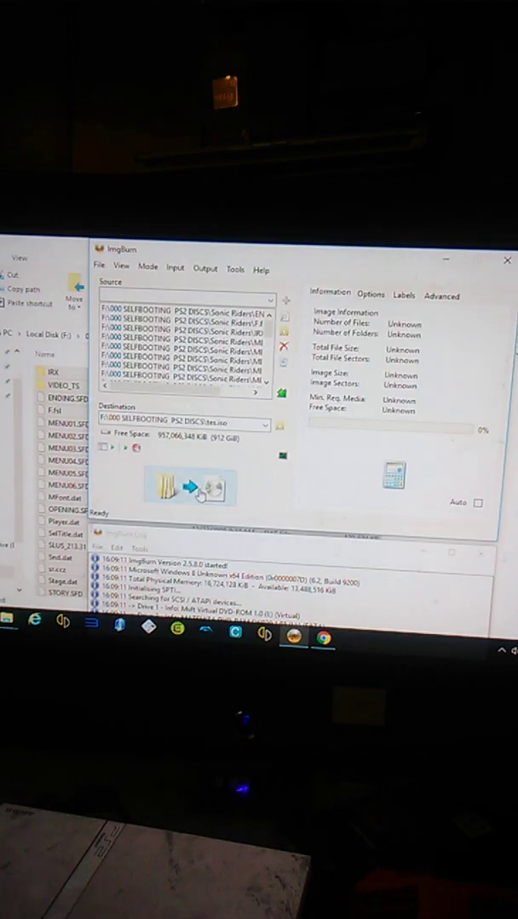
click(187, 487)
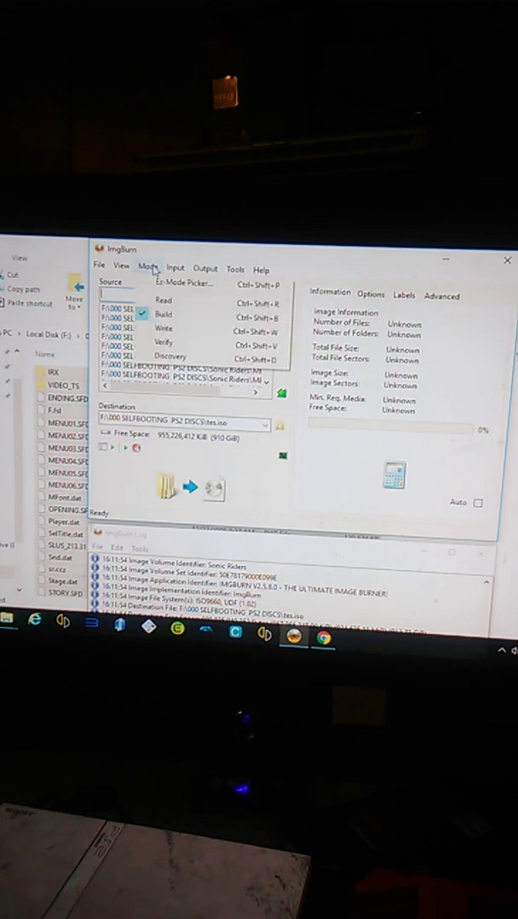
mouse_move(163, 329)
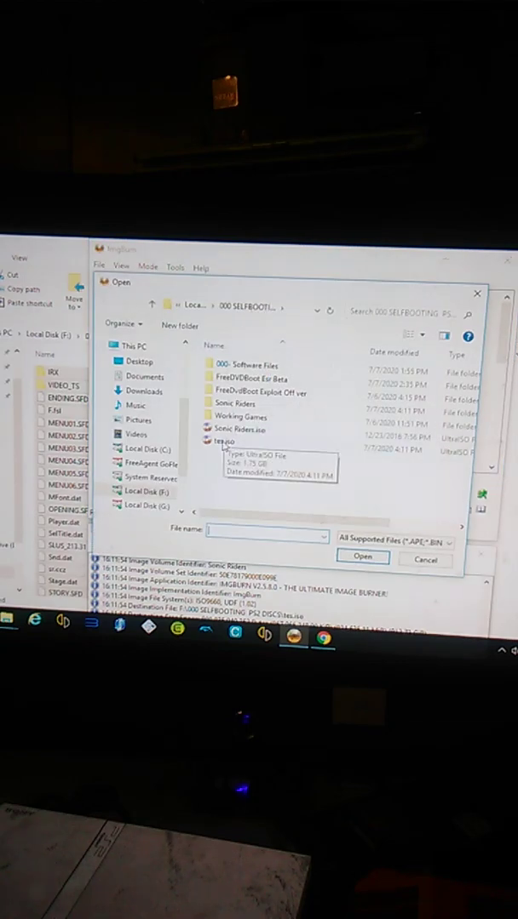
Select tes.iso as the source image in Write mode
click(363, 557)
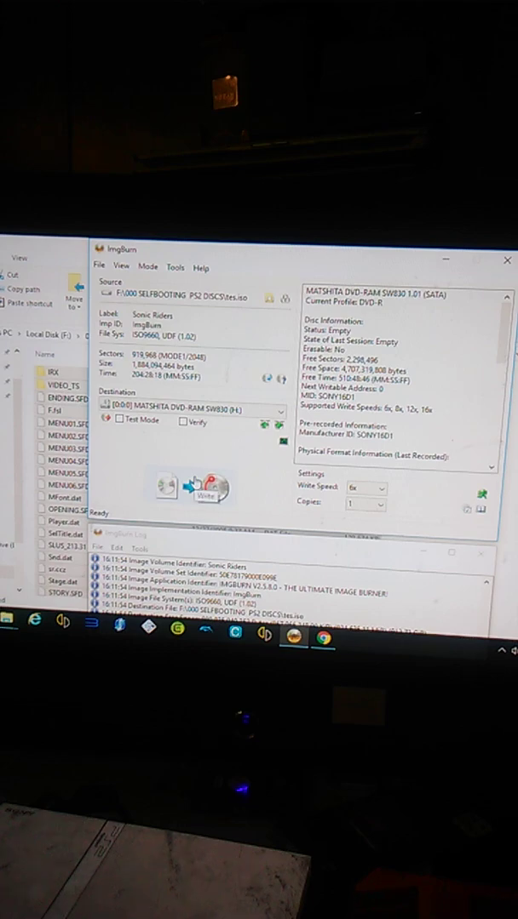
Burn tes.iso to the DVD-R and confirm the successful completion message
click(205, 490)
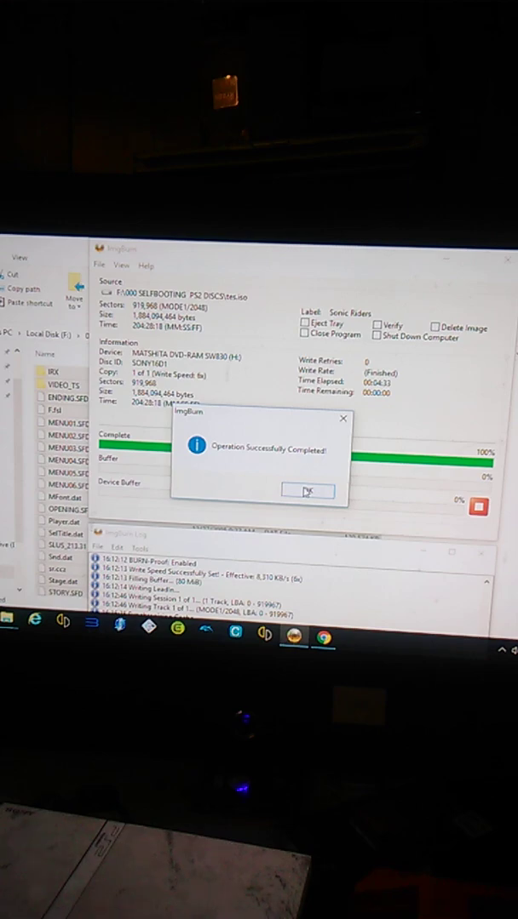
click(307, 492)
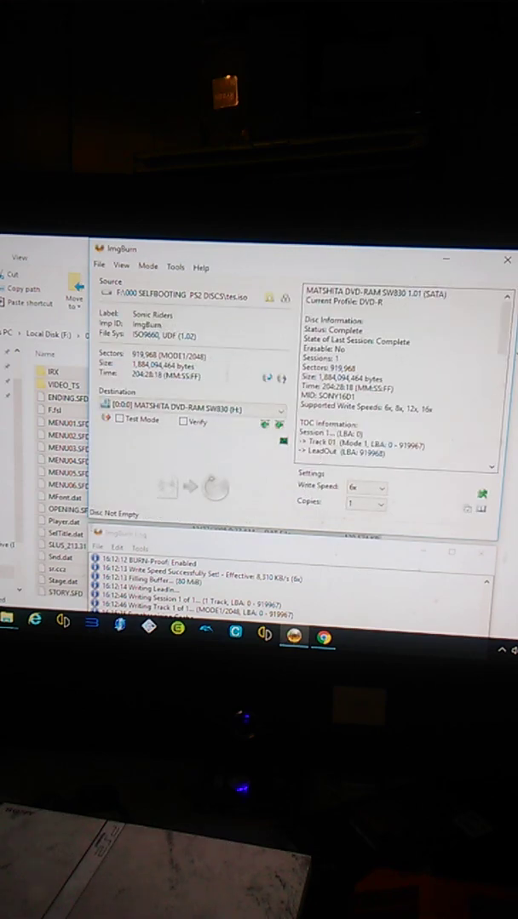